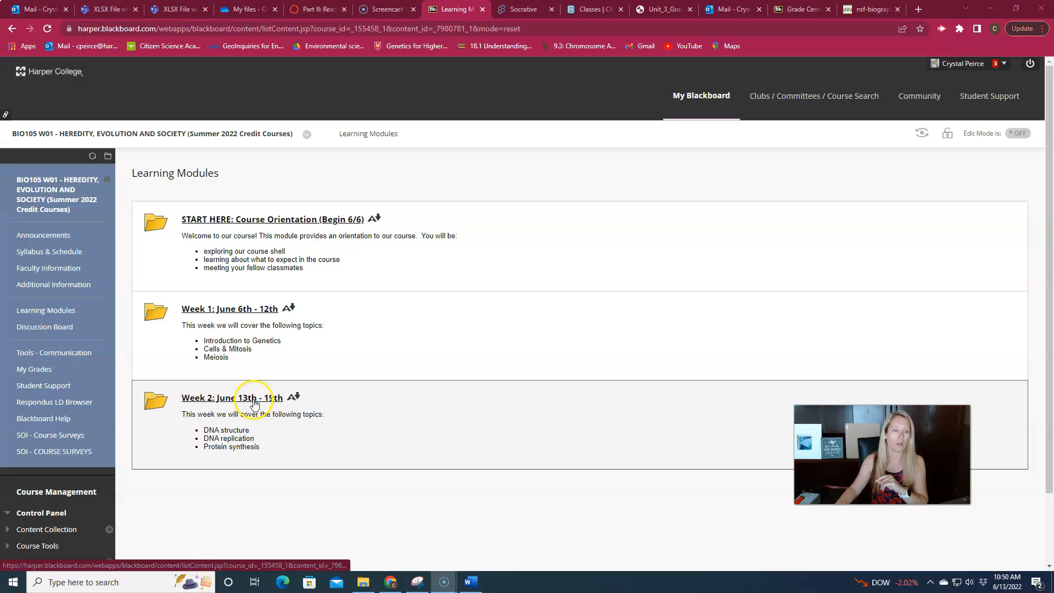
# Open the 'Week 2: June 13th - 19th' module and scroll through its overview and folders.
pyautogui.click(231, 398)
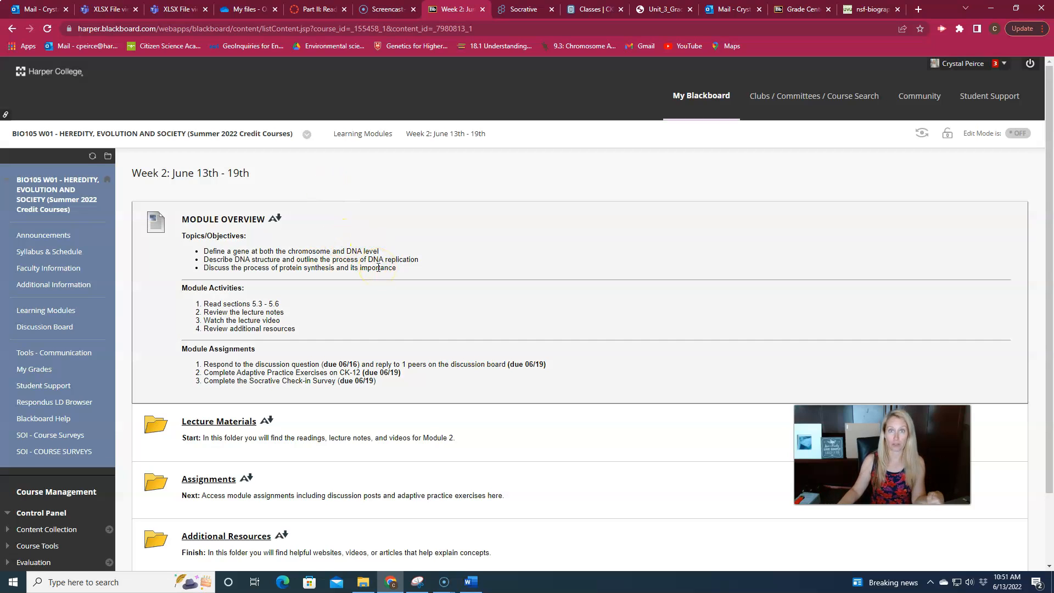
pyautogui.scroll(-3)
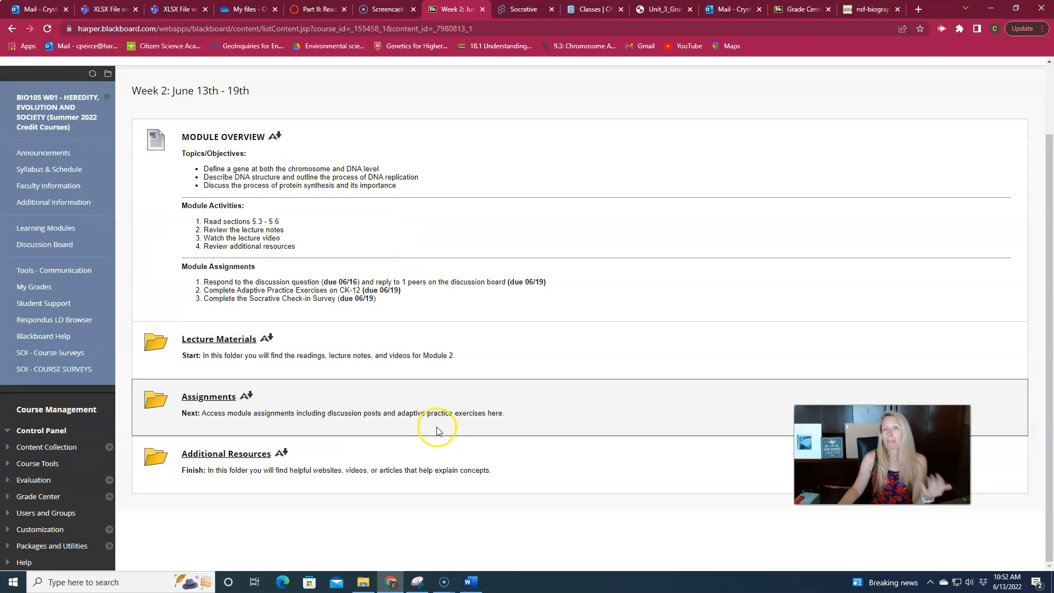
pyautogui.moveTo(401, 383)
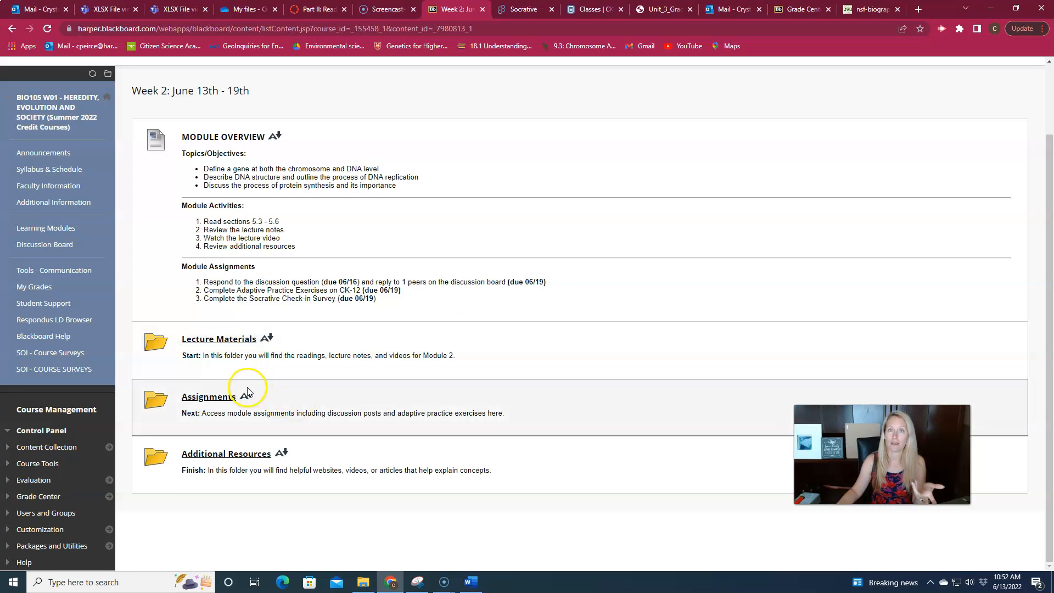
# Open Lecture Materials and browse the Module 2 readings, DNA and protein synthesis videos, and guided notes.
pyautogui.click(218, 338)
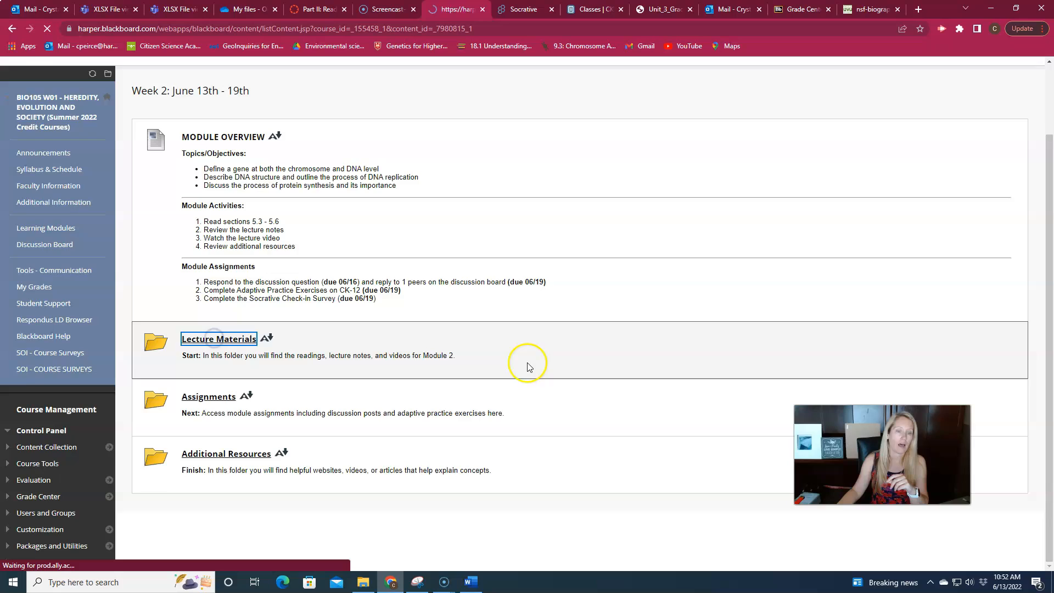
pyautogui.click(218, 338)
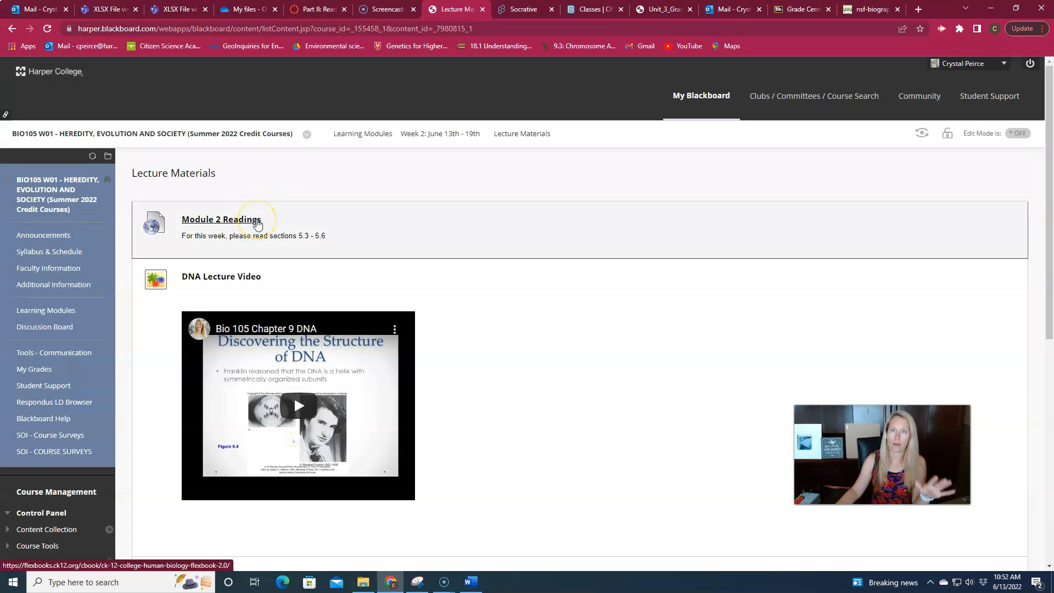
pyautogui.moveTo(256, 223)
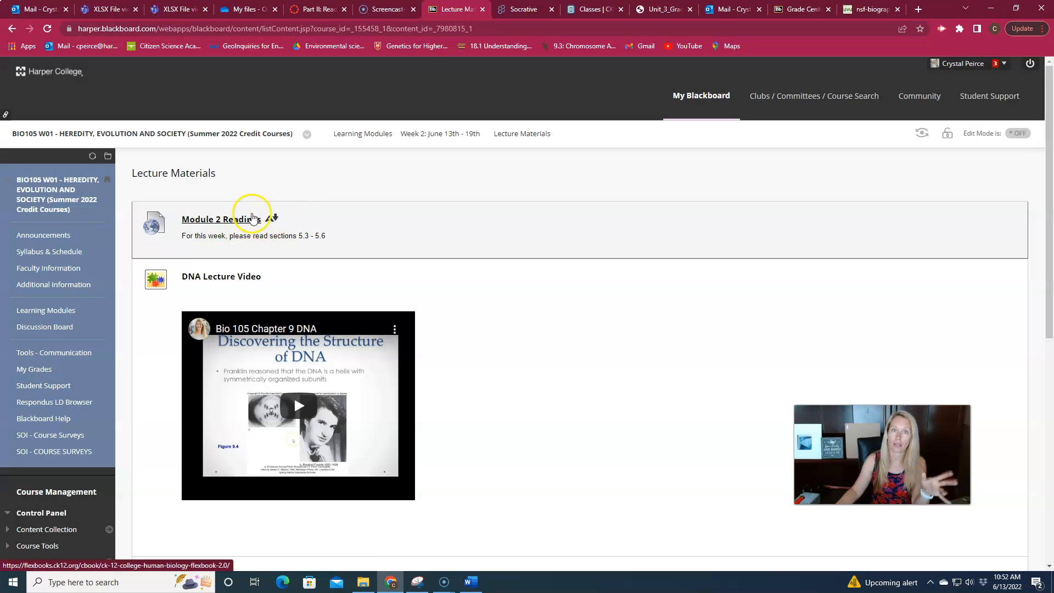
pyautogui.scroll(-3)
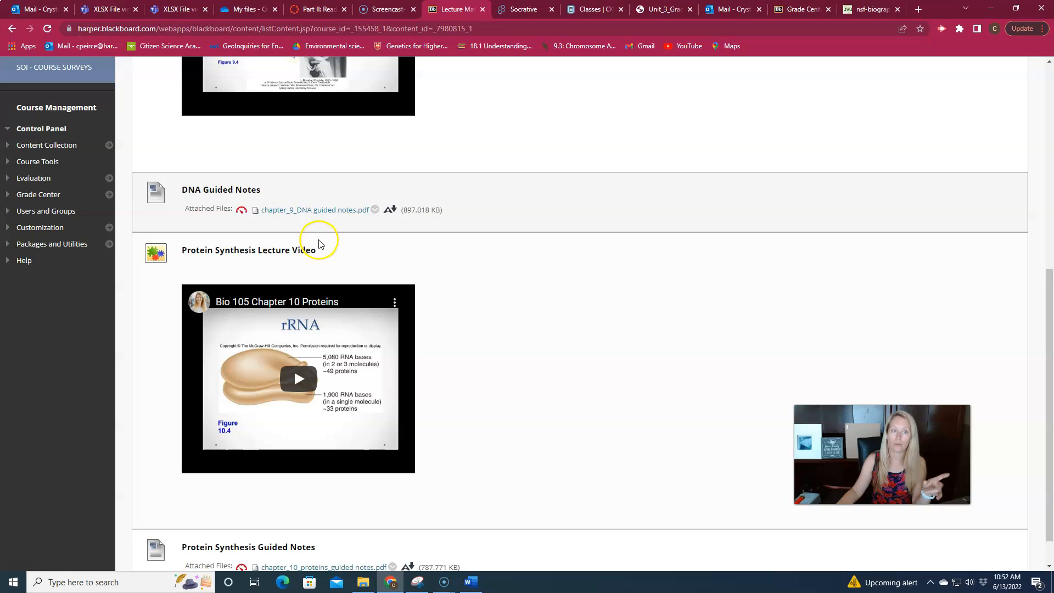
pyautogui.scroll(3)
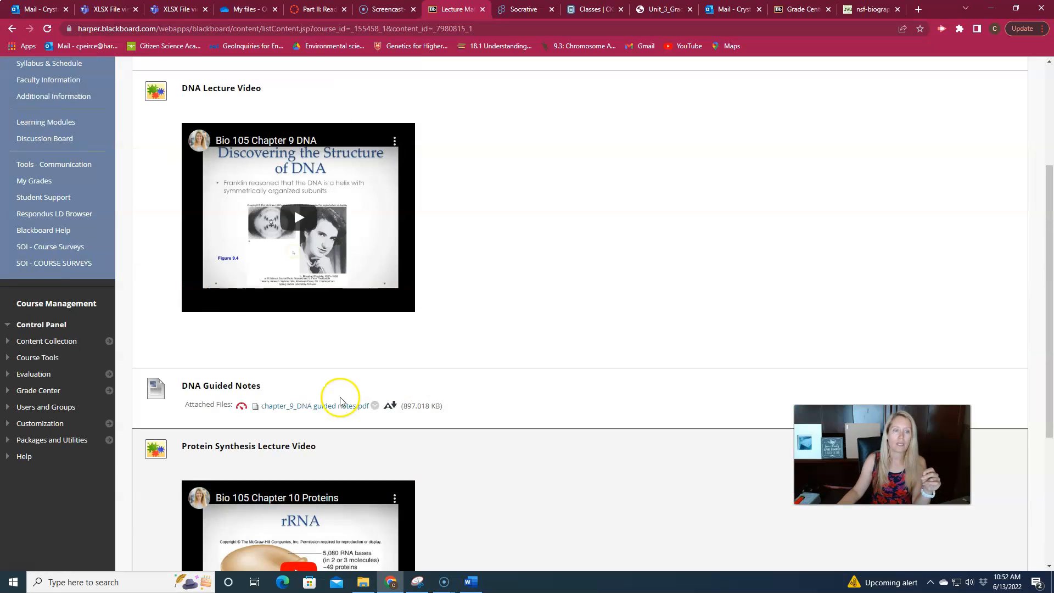
pyautogui.scroll(3)
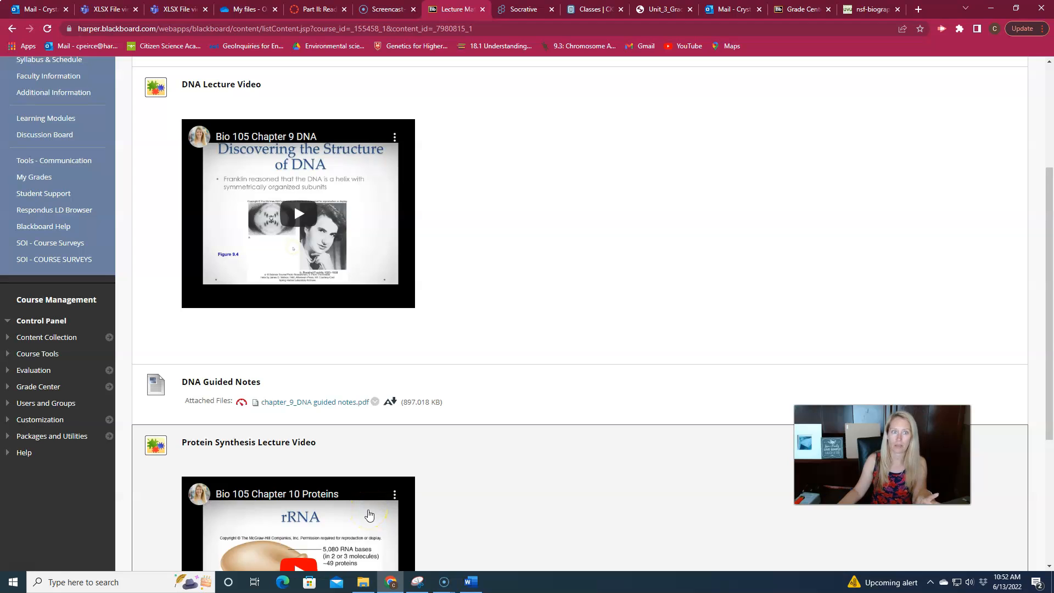
pyautogui.scroll(-3)
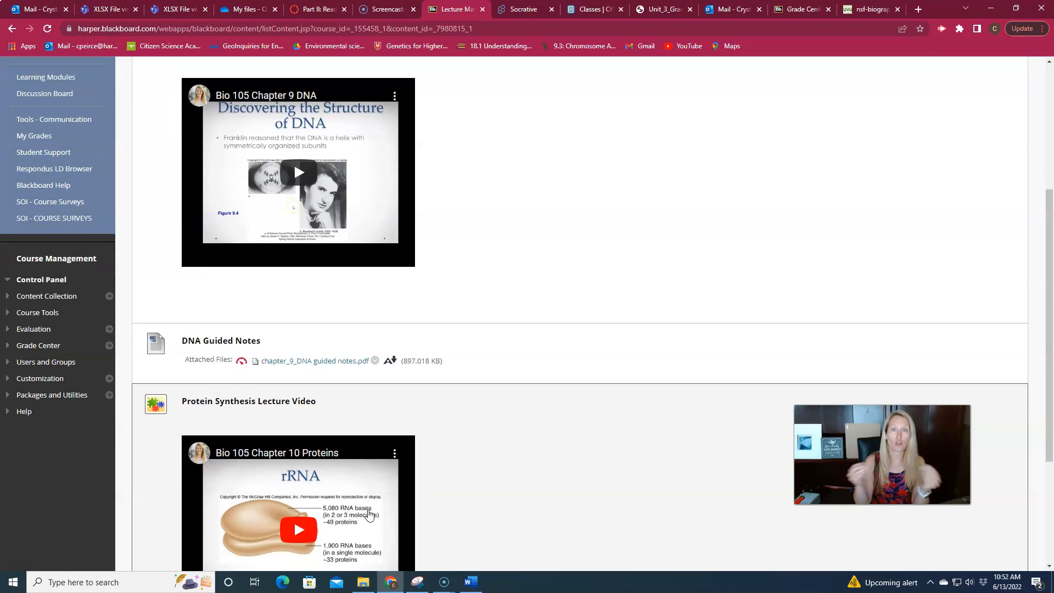
pyautogui.scroll(-3)
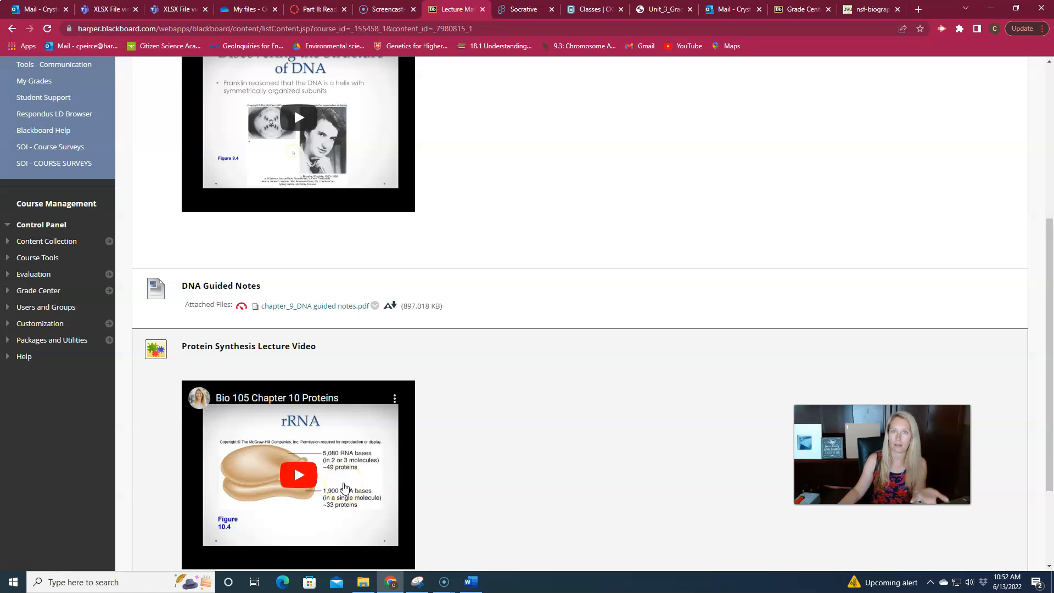
pyautogui.moveTo(325, 351)
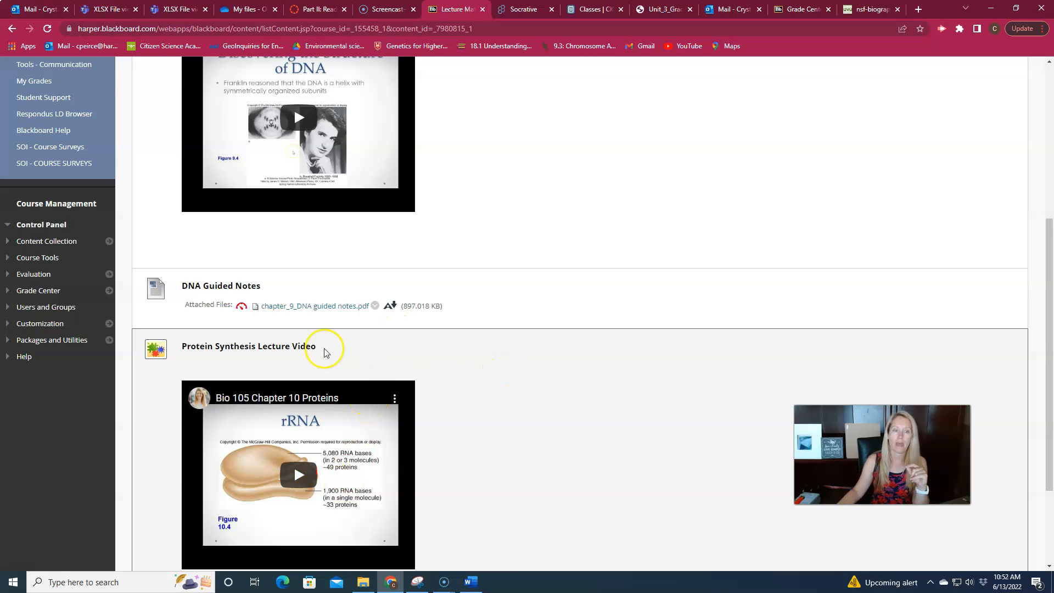
pyautogui.scroll(3)
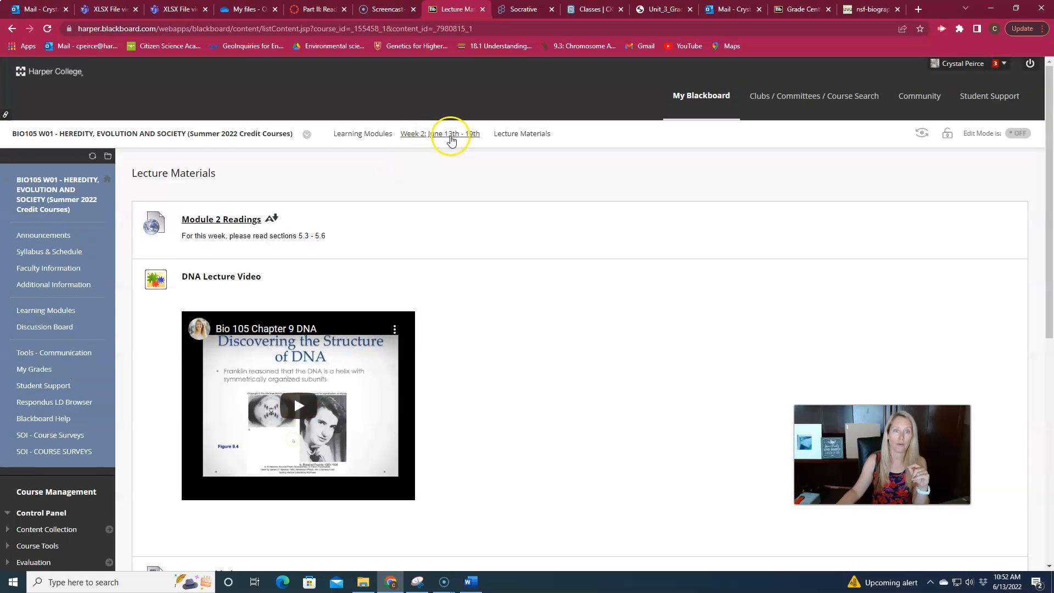
# Return to Week 2 via the breadcrumb and open its Assignments folder.
pyautogui.click(440, 133)
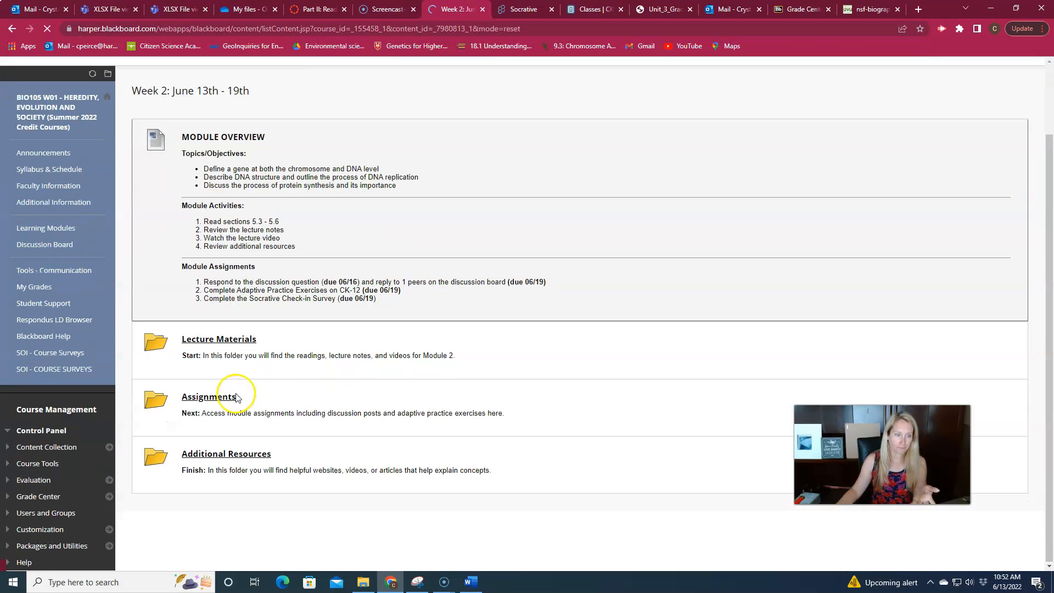
pyautogui.click(215, 396)
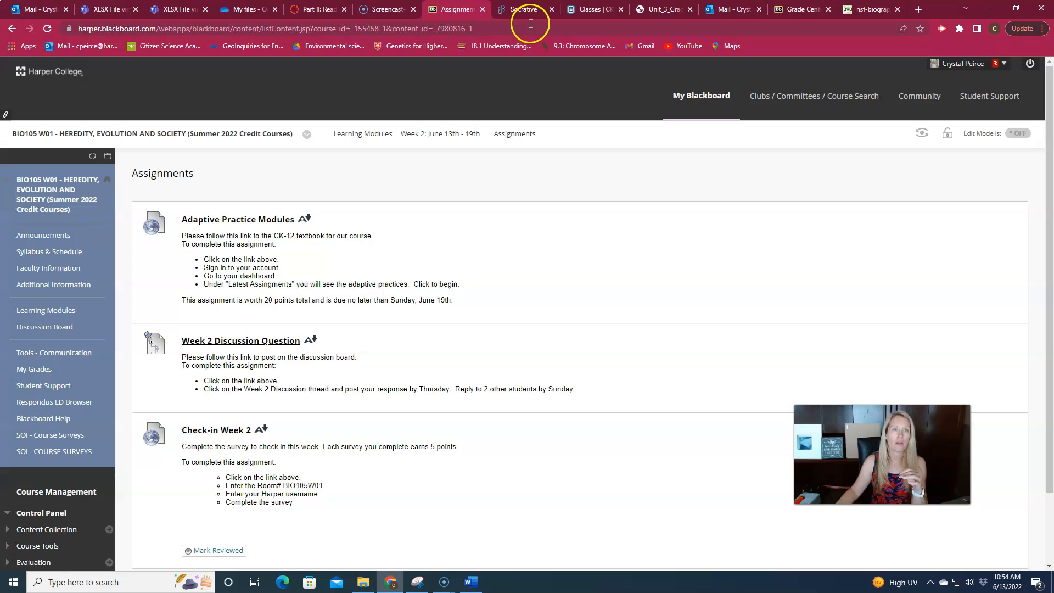
pyautogui.moveTo(129, 72)
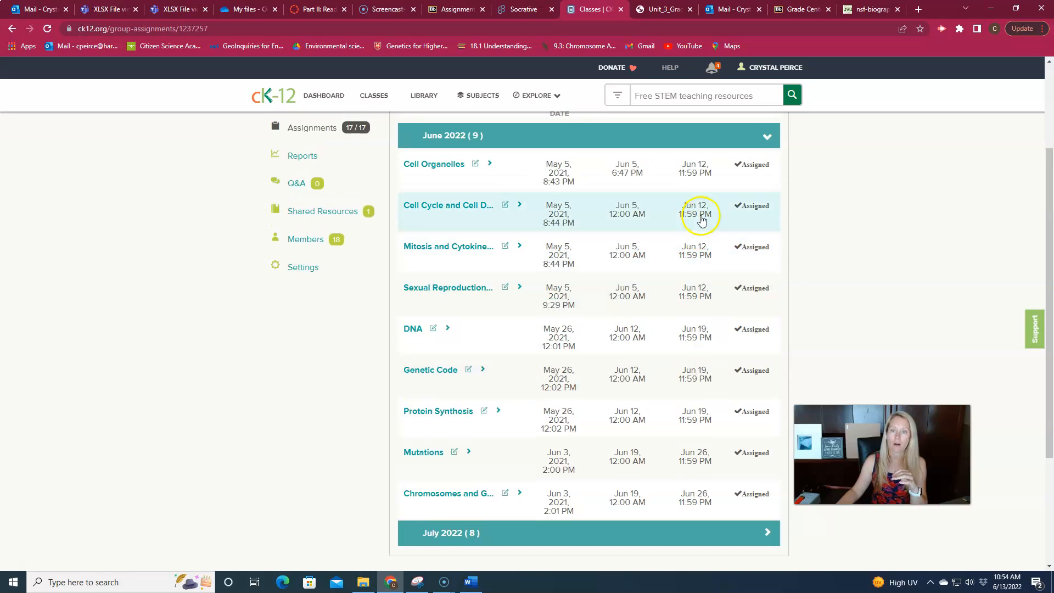
pyautogui.moveTo(710, 304)
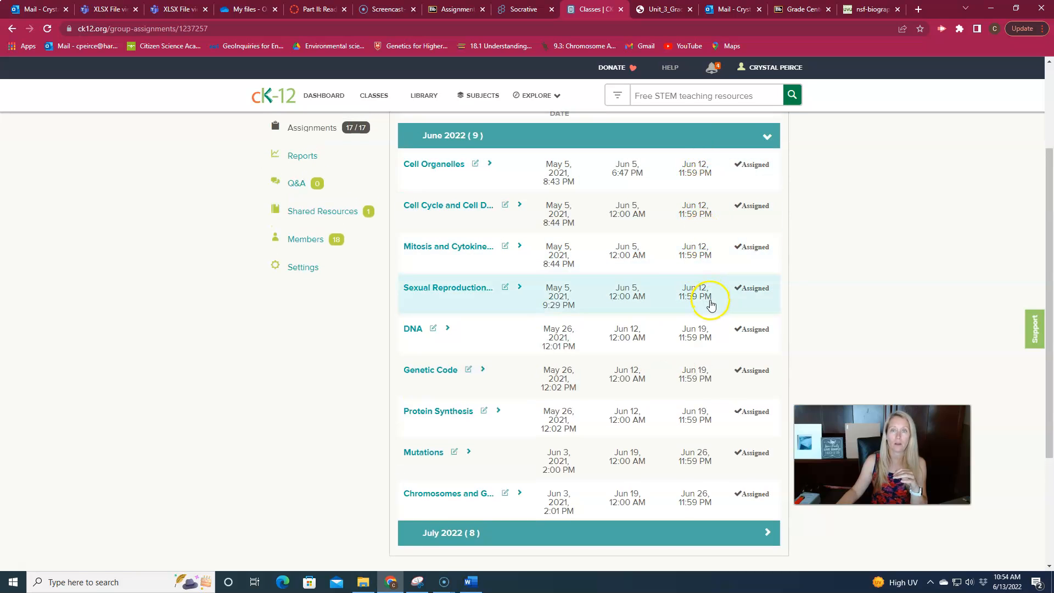
pyautogui.moveTo(706, 294)
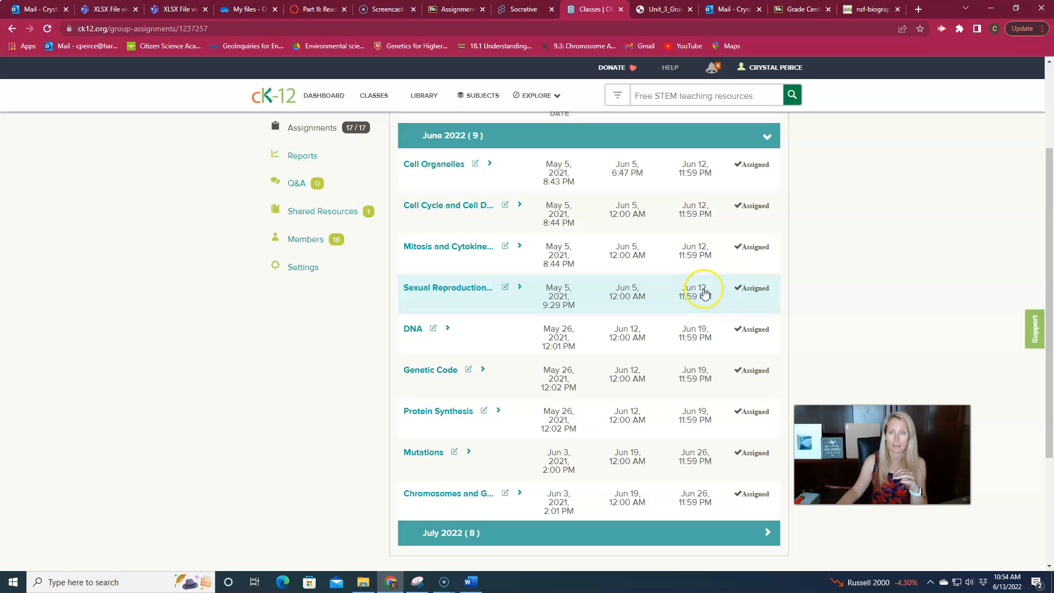
pyautogui.moveTo(704, 293)
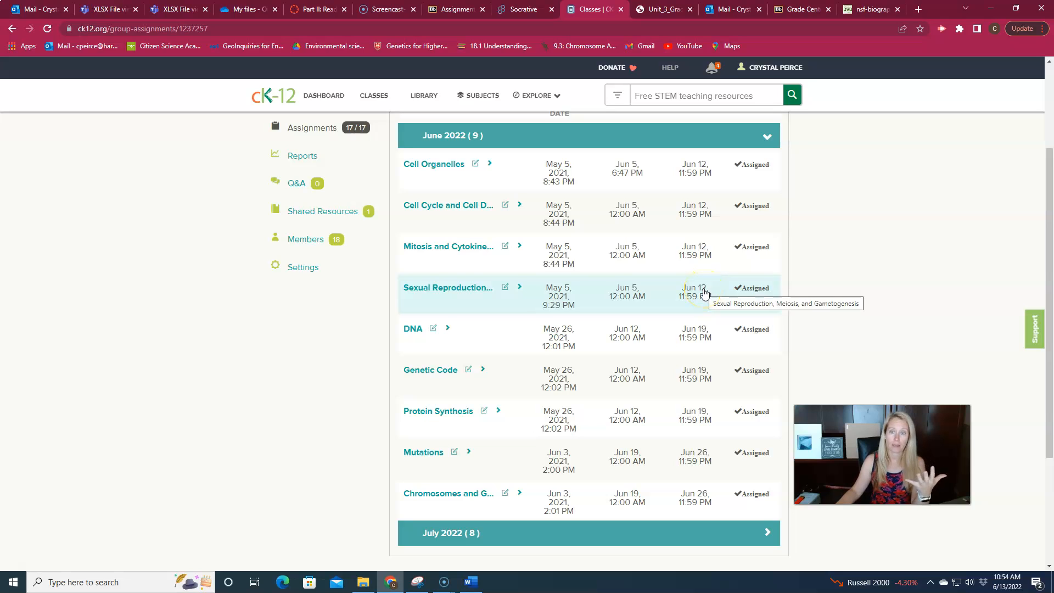
pyautogui.moveTo(711, 337)
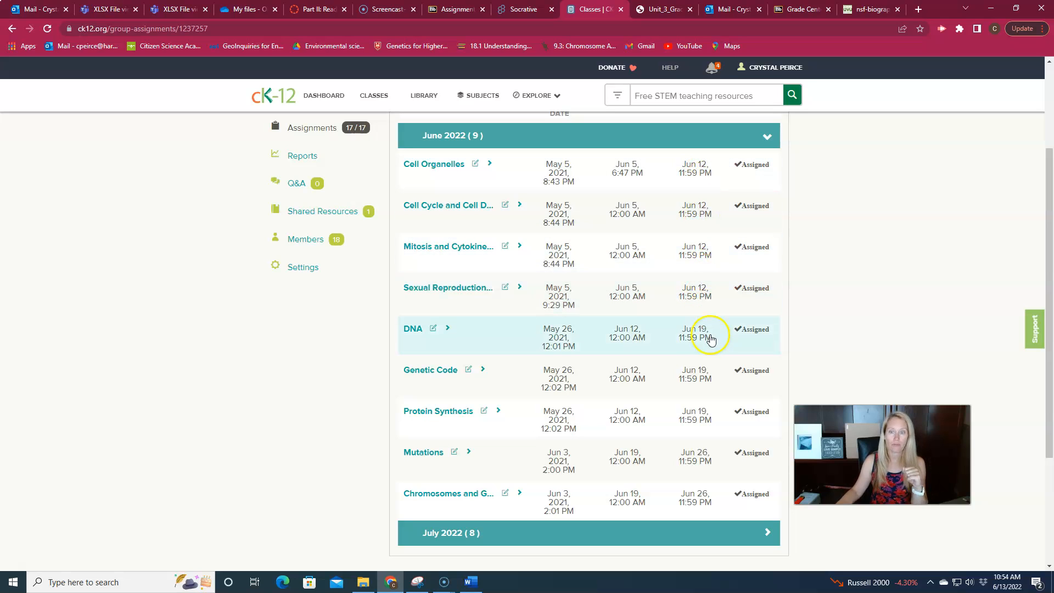
pyautogui.moveTo(707, 420)
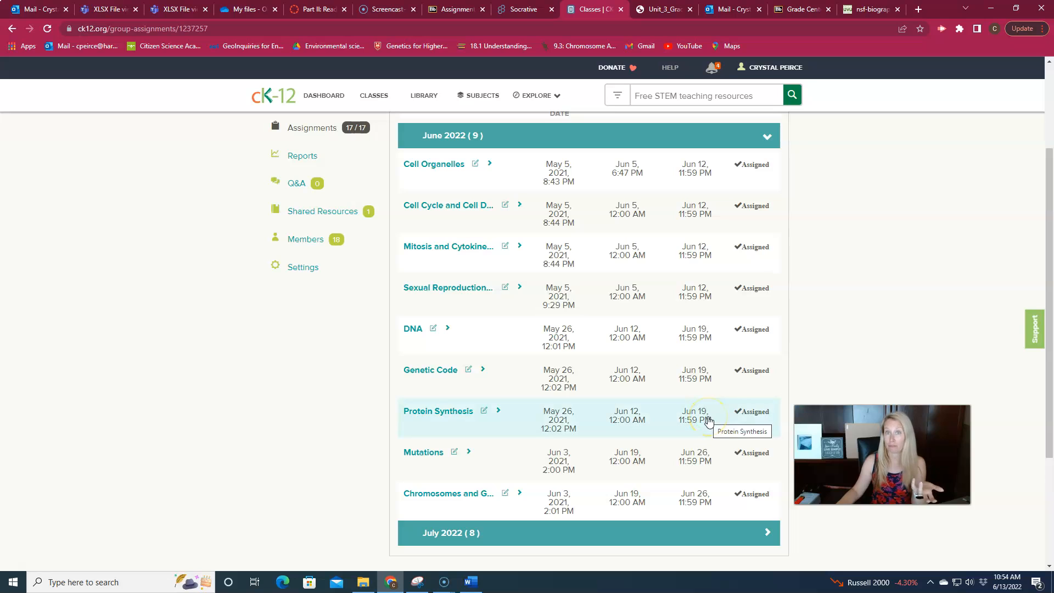
pyautogui.moveTo(704, 478)
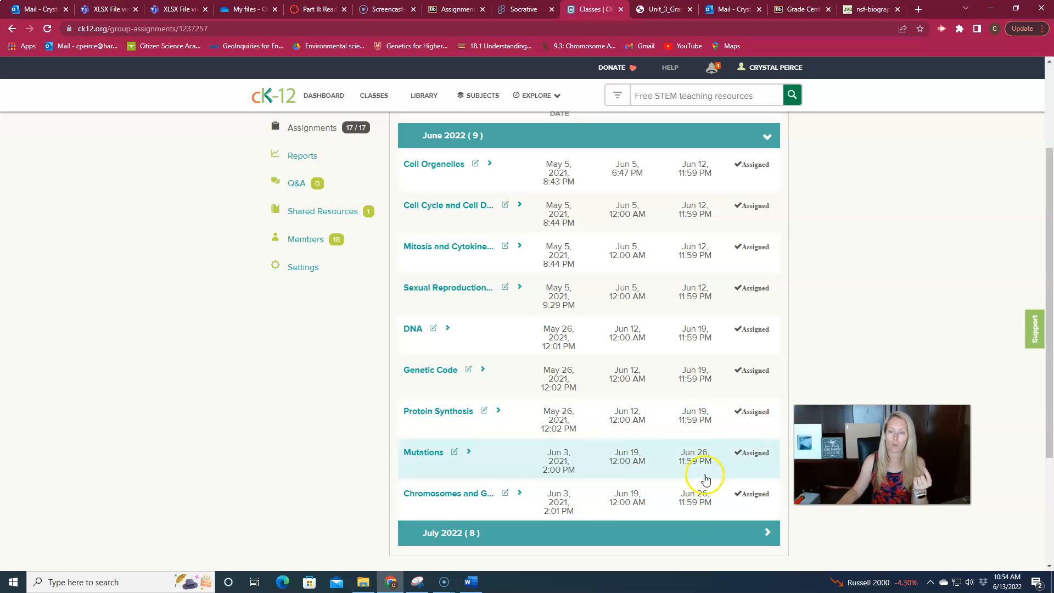
pyautogui.moveTo(682, 362)
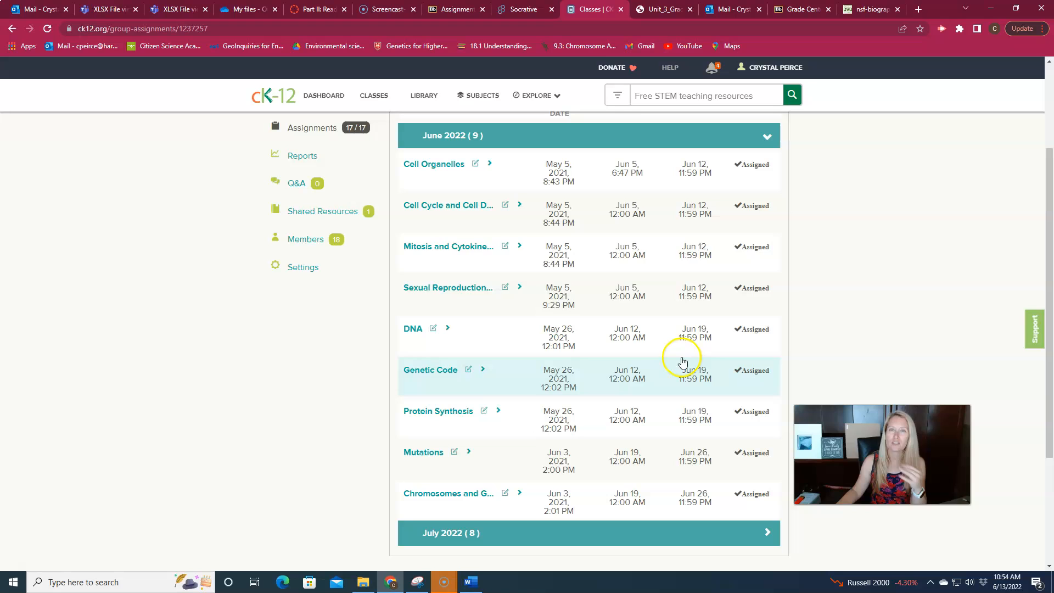
# Leave the CK-12 June 2022 assignment list and return to Blackboard's Week 2 Assignments.
pyautogui.click(456, 9)
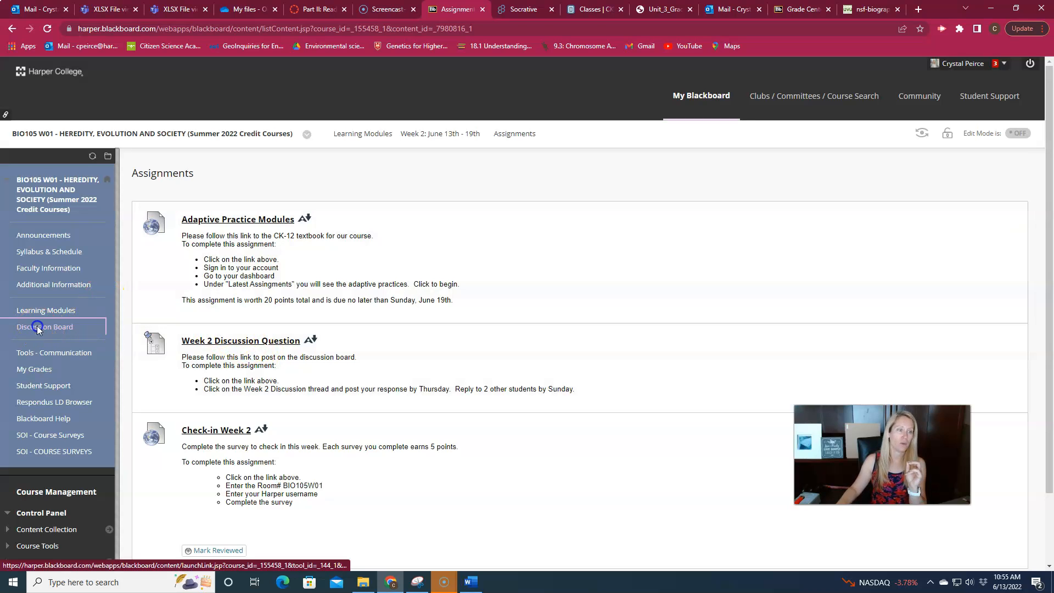
pyautogui.click(44, 326)
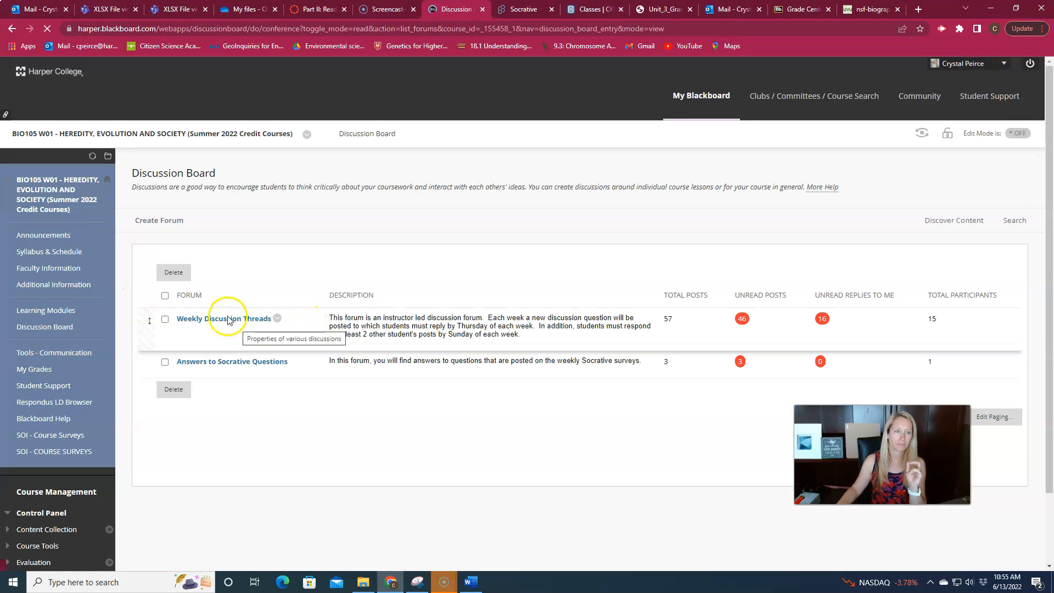
pyautogui.click(224, 317)
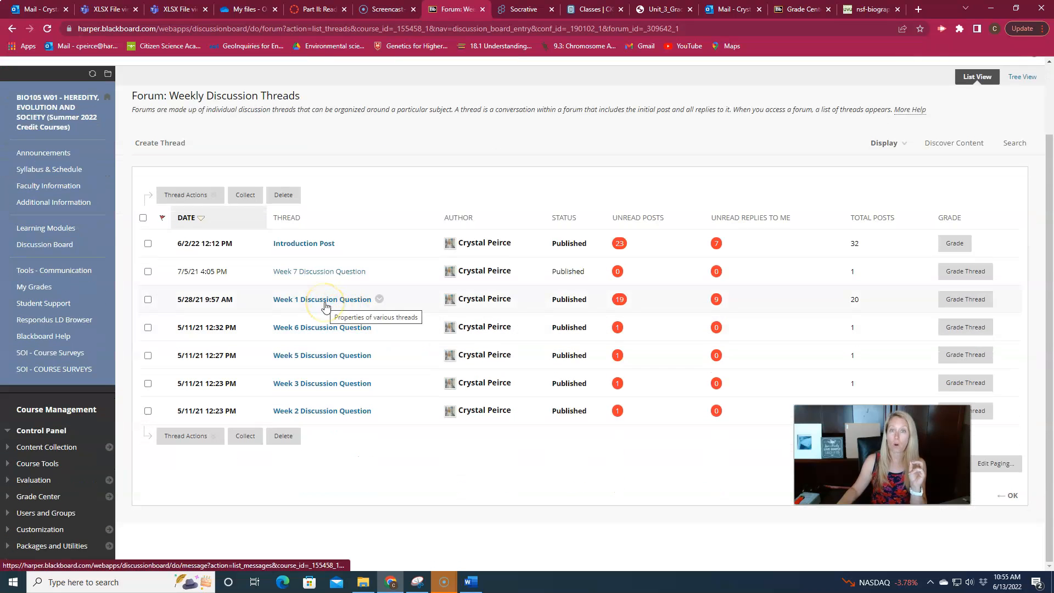
pyautogui.moveTo(344, 410)
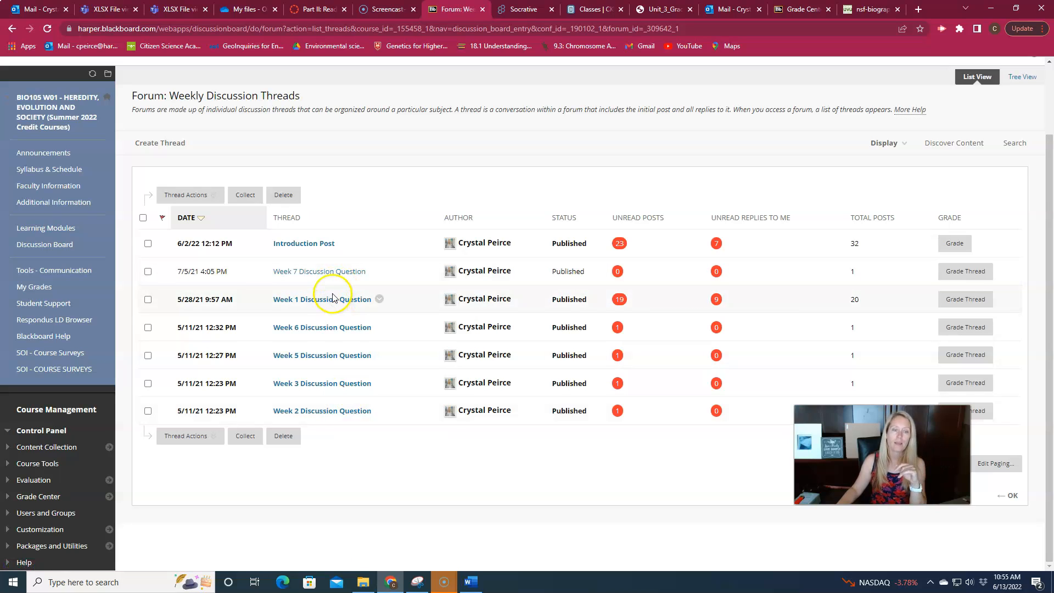
pyautogui.moveTo(323, 299)
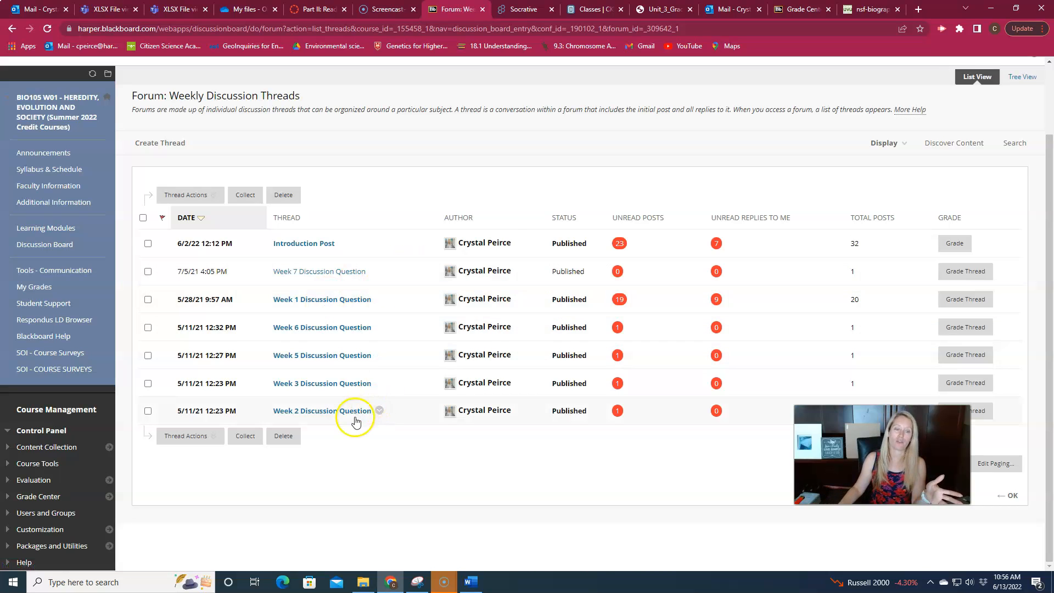
pyautogui.moveTo(349, 414)
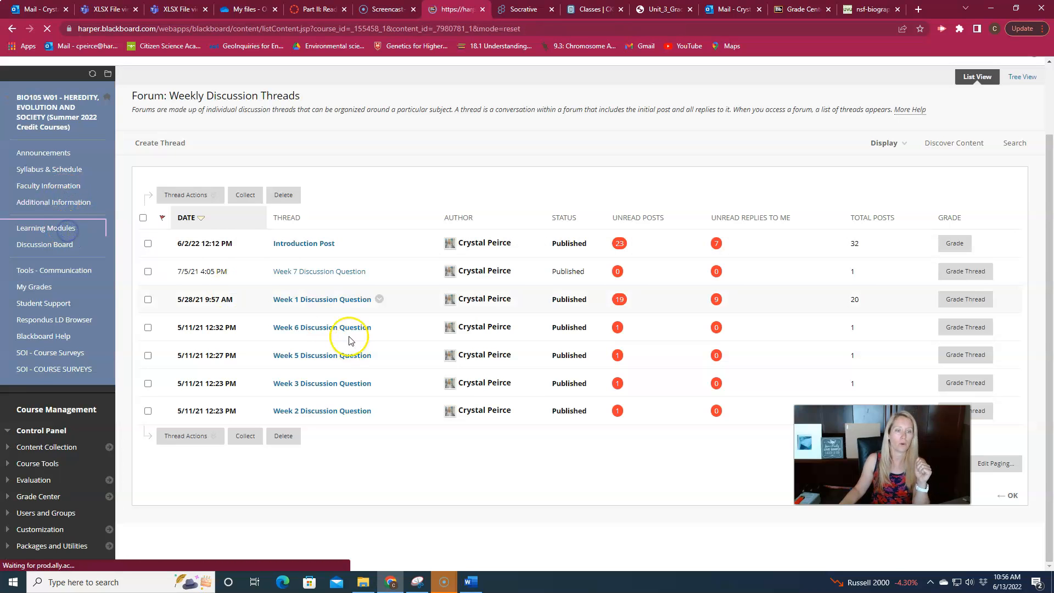
# Show Week 2 Assignments (adaptive practice, discussion question, check-in), then the Discussion Board.
pyautogui.click(45, 227)
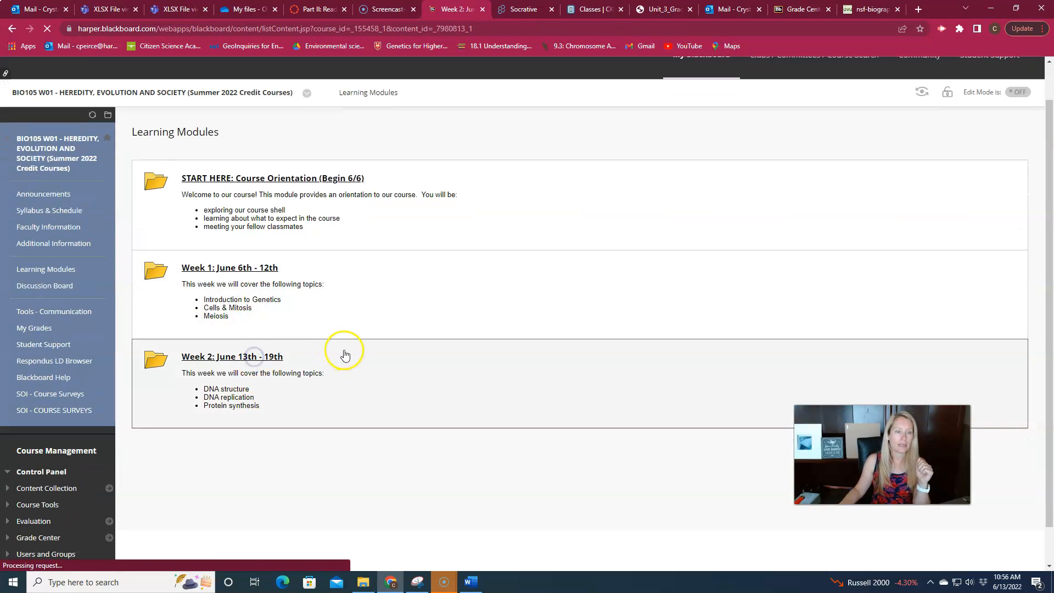
pyautogui.click(231, 356)
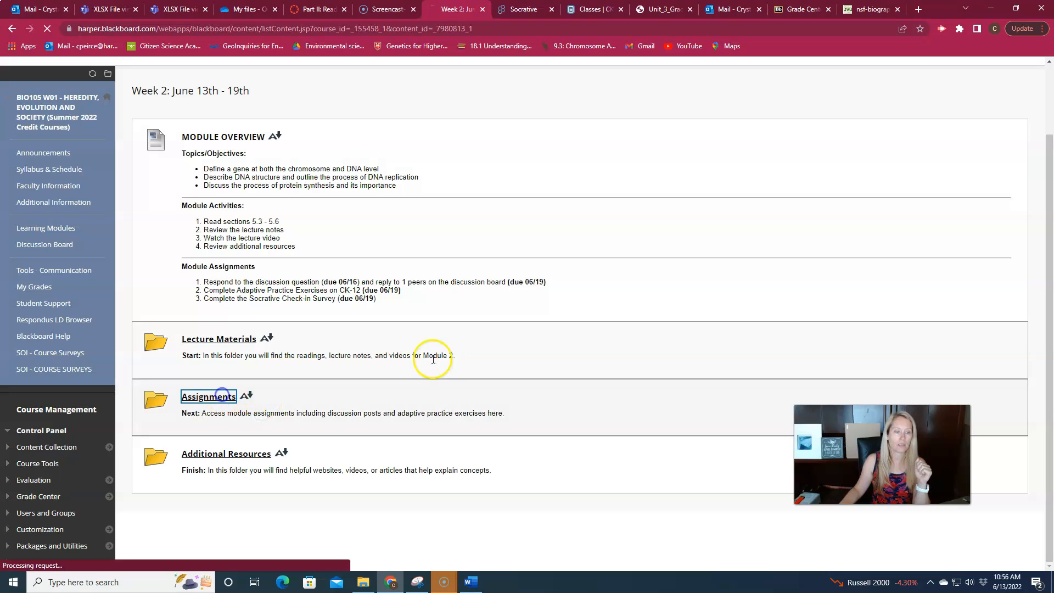
pyautogui.click(208, 395)
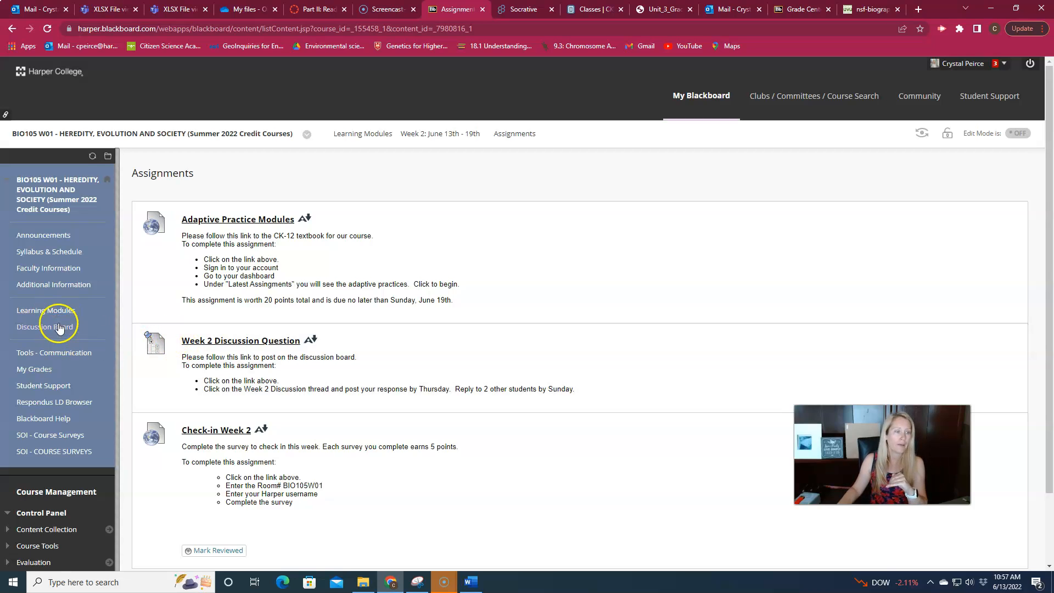
pyautogui.click(45, 327)
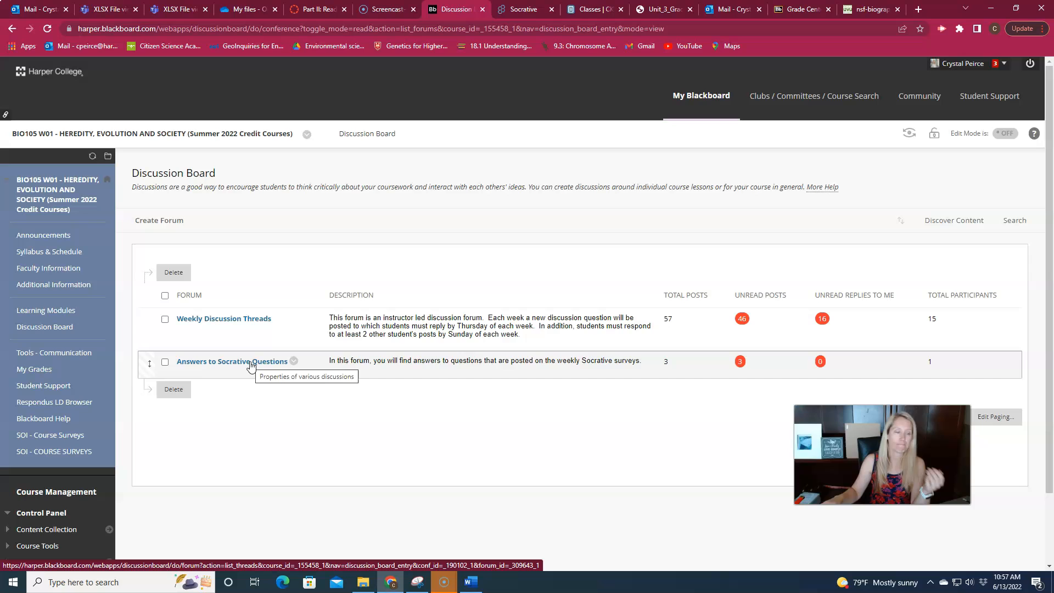
pyautogui.moveTo(466, 309)
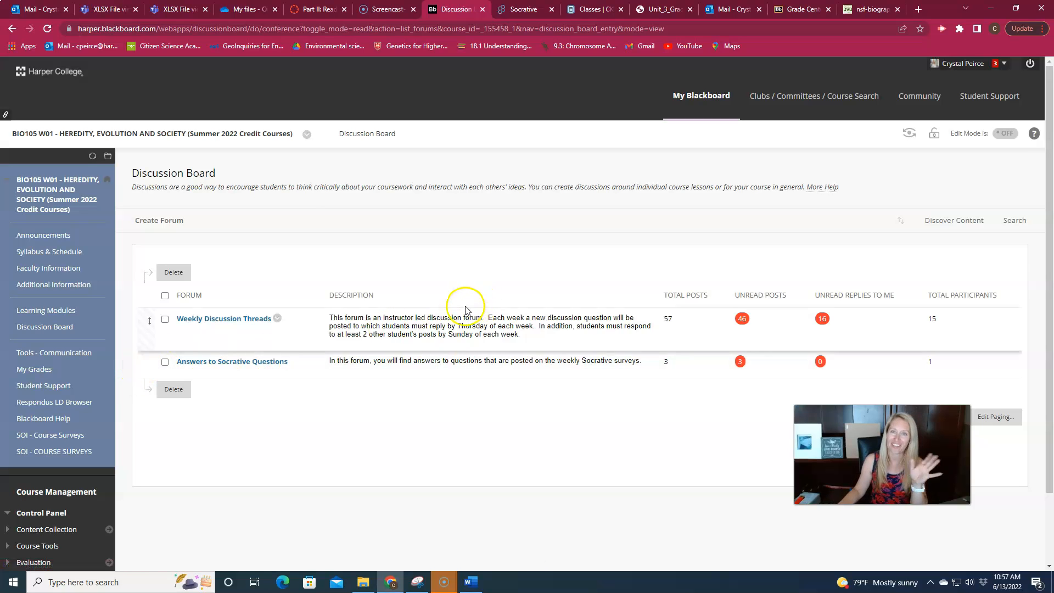
pyautogui.moveTo(46, 309)
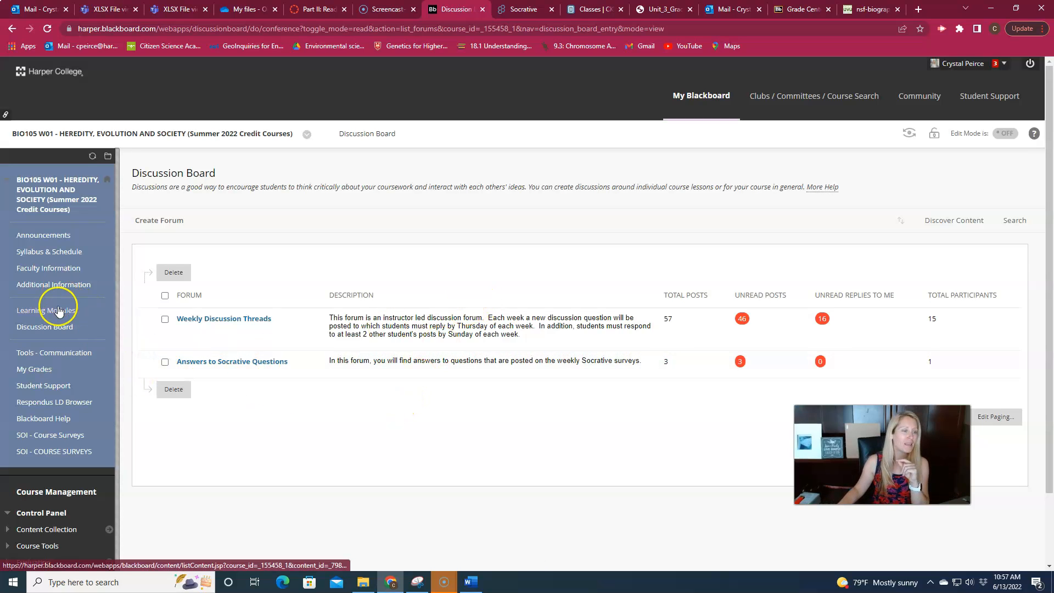
# Go from the Discussion Board forums to the Learning Modules page.
pyautogui.click(46, 310)
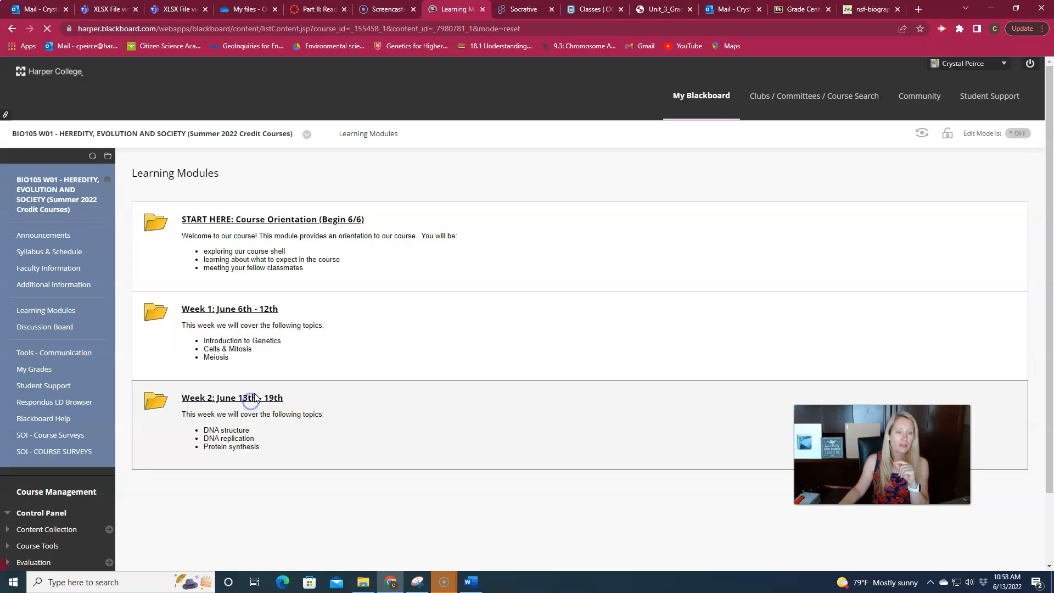
# Show Week 2 Additional Resources (protein synthesis worksheet, DNA models), then Syllabus & Schedule.
pyautogui.click(232, 398)
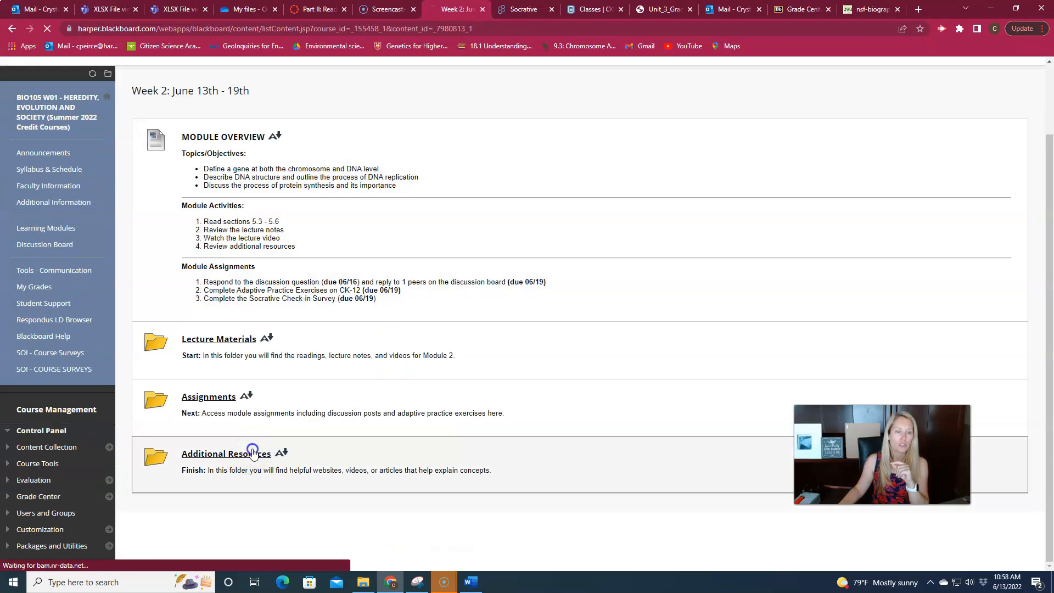
pyautogui.click(225, 453)
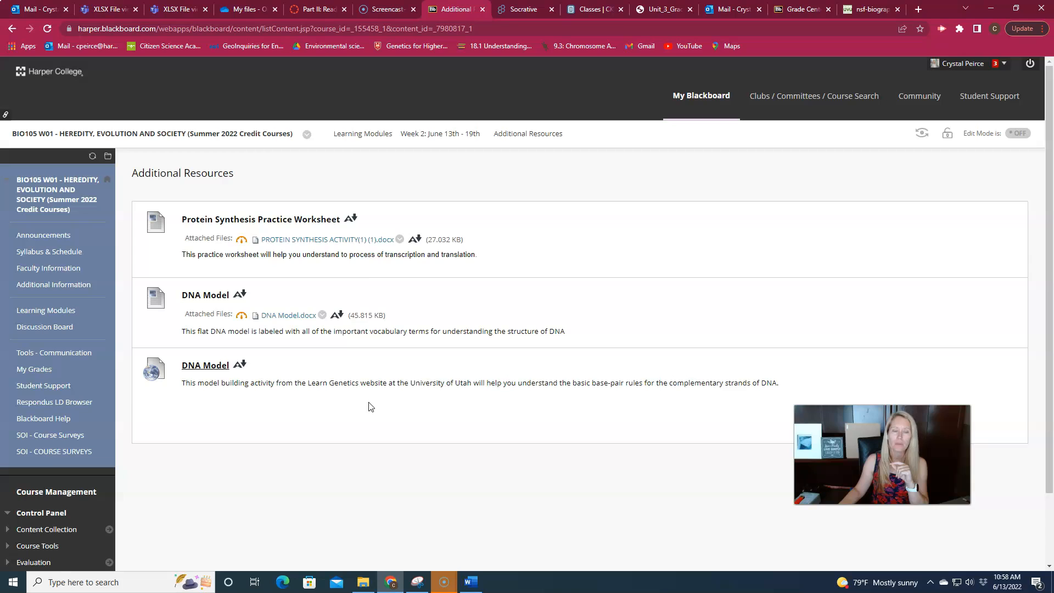
pyautogui.moveTo(339, 242)
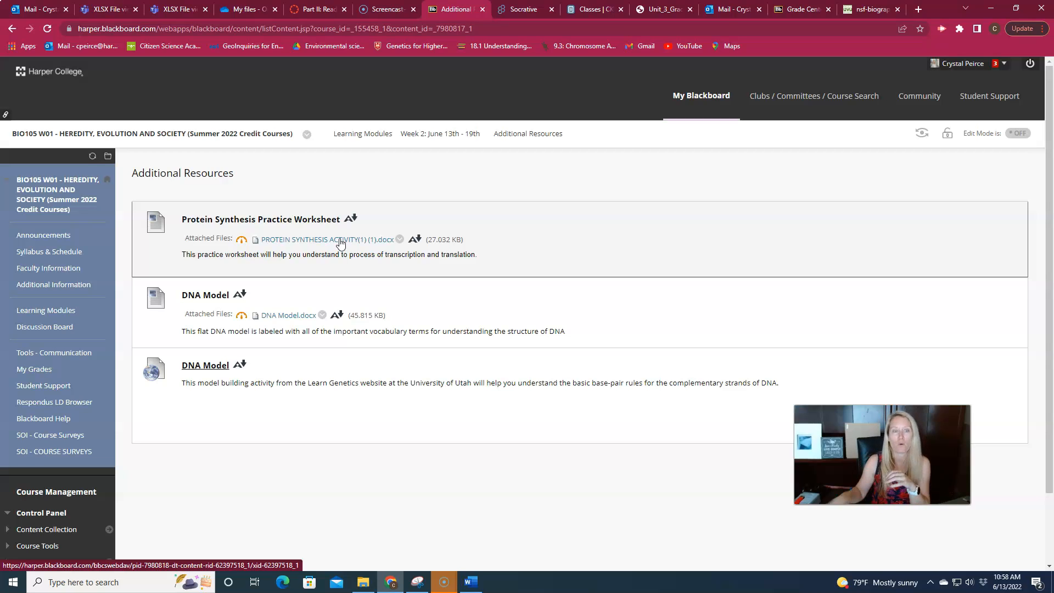
pyautogui.moveTo(301, 318)
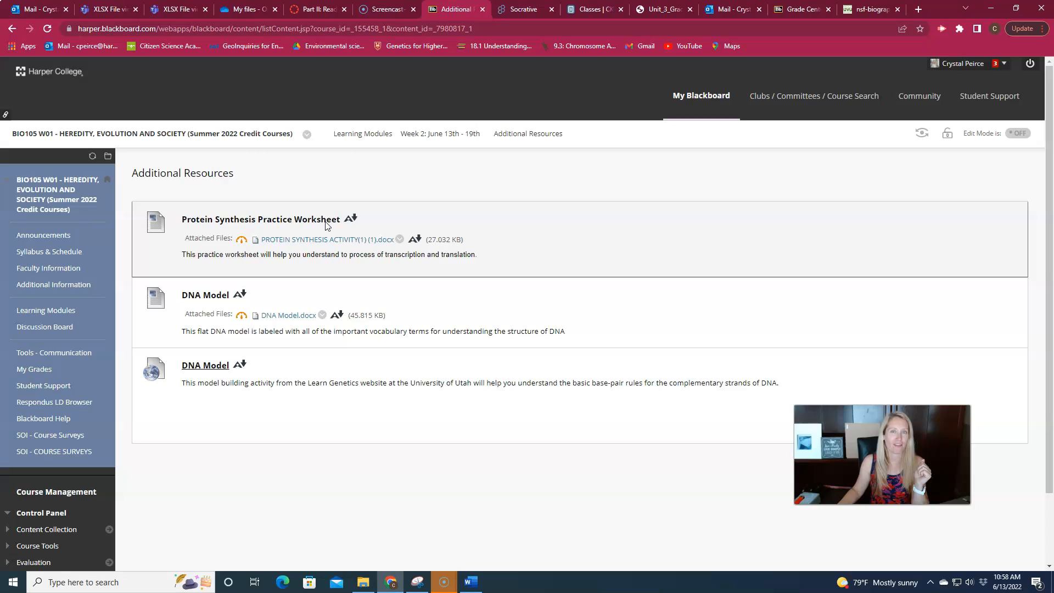
pyautogui.moveTo(433, 194)
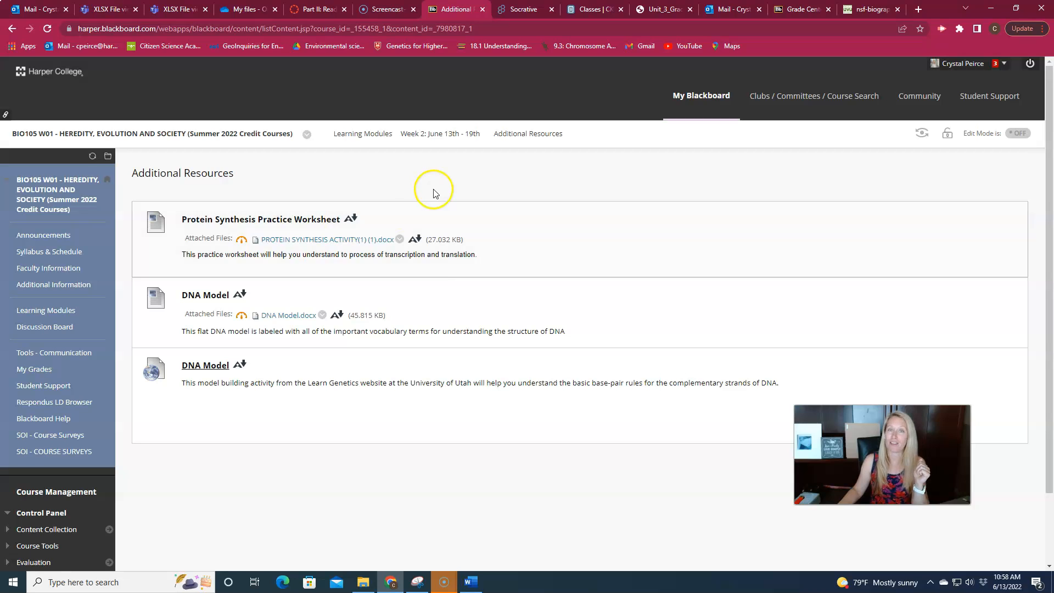
pyautogui.moveTo(440, 132)
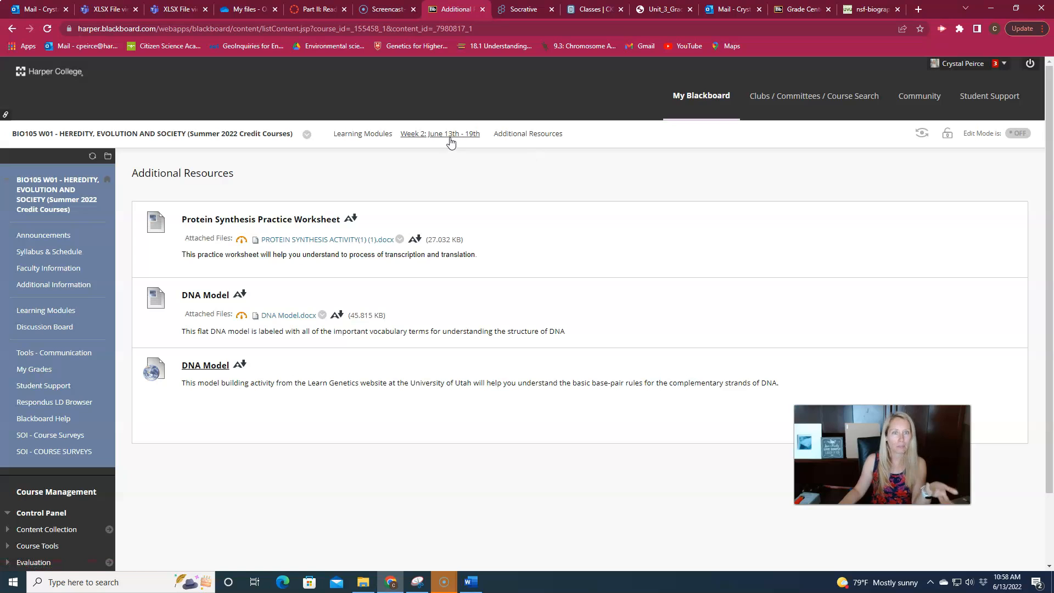
pyautogui.moveTo(45, 310)
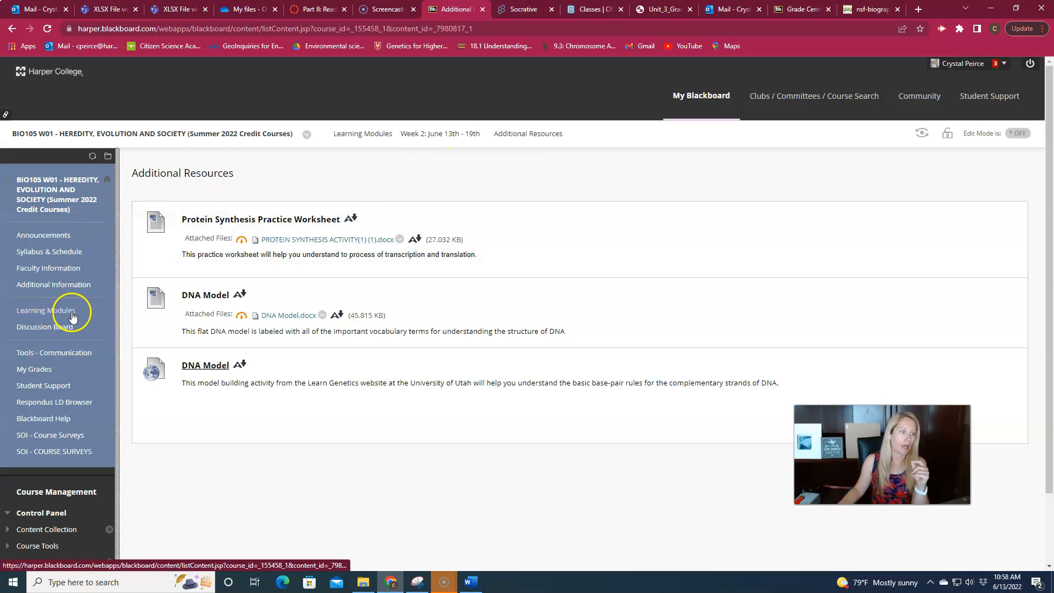
pyautogui.click(48, 251)
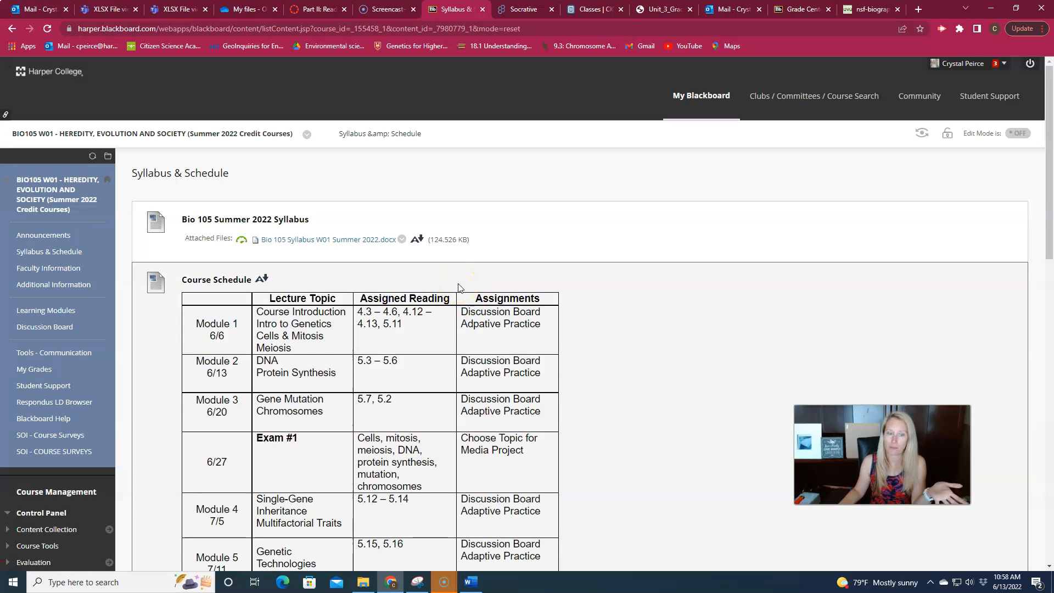
# Scroll the Course Schedule table down to Module 6, Exam #1 and the Media Project.
pyautogui.scroll(-3)
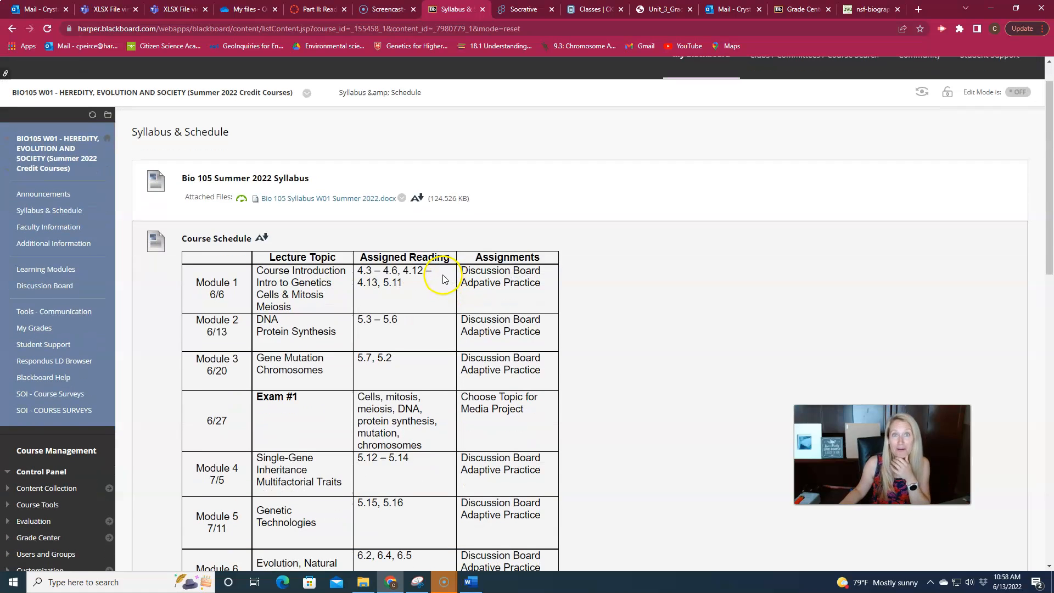
pyautogui.scroll(-3)
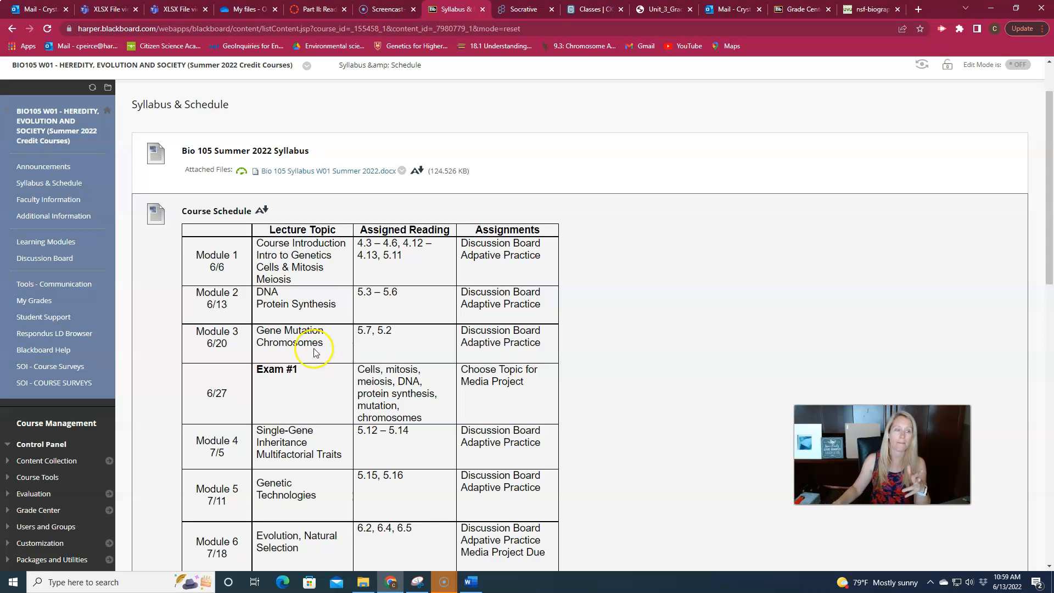
pyautogui.moveTo(337, 339)
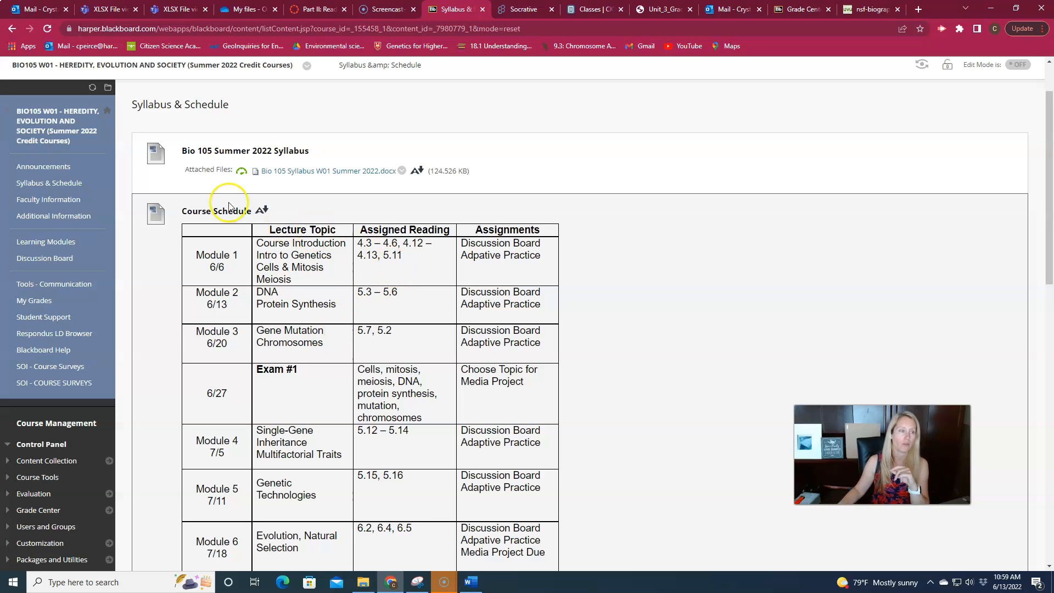
pyautogui.moveTo(46, 242)
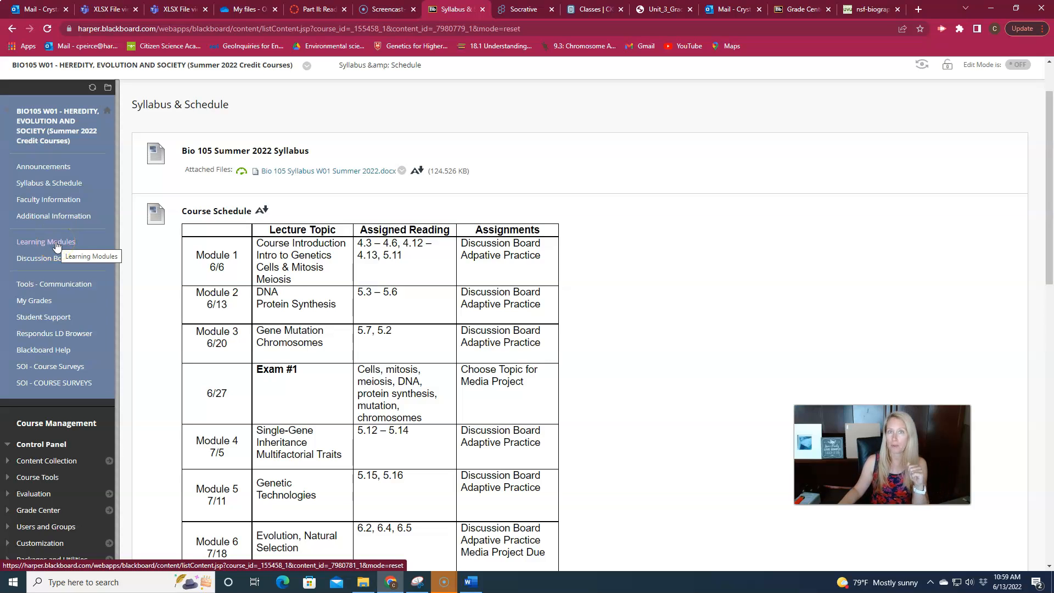
# Go back to the Learning Modules list from the left course menu.
pyautogui.click(46, 242)
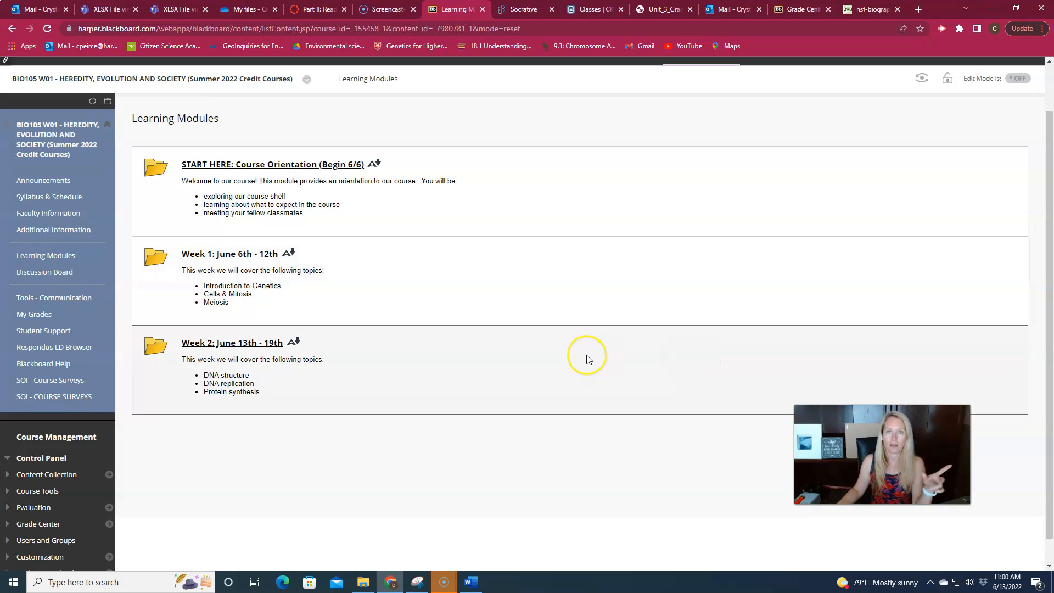
pyautogui.moveTo(587, 355)
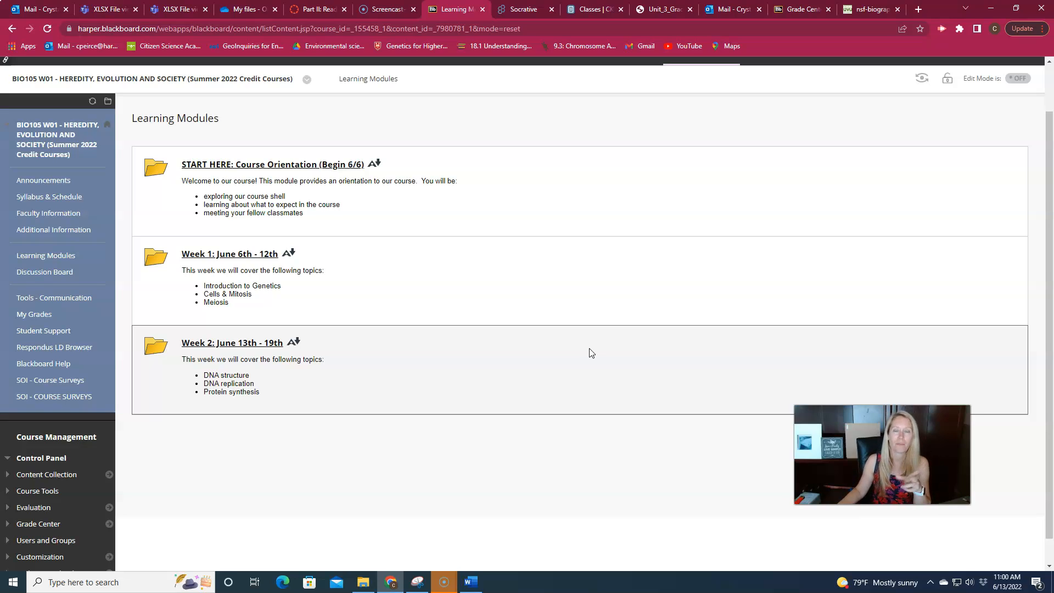
pyautogui.moveTo(594, 351)
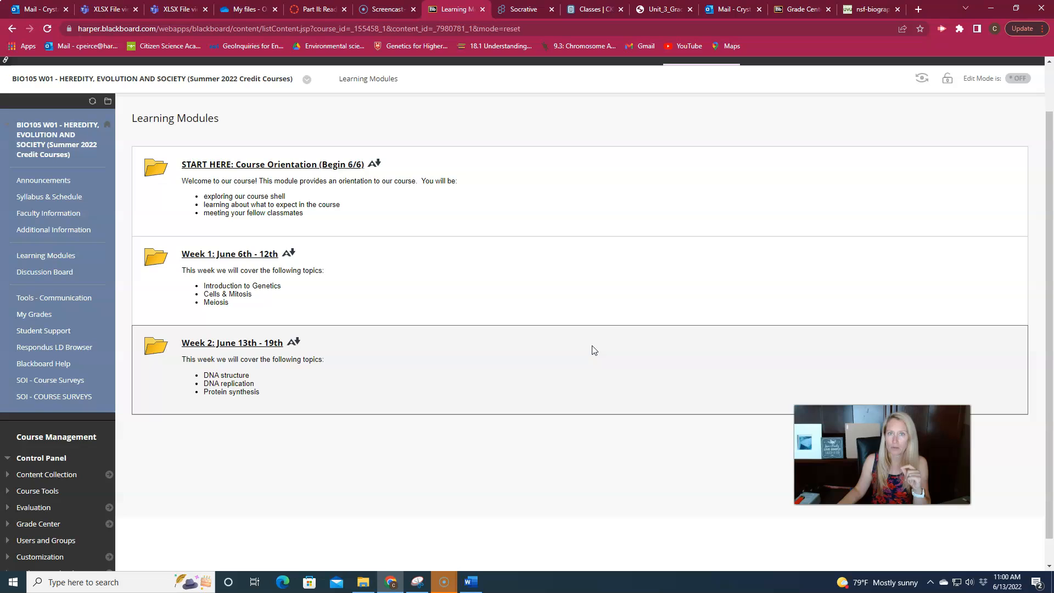